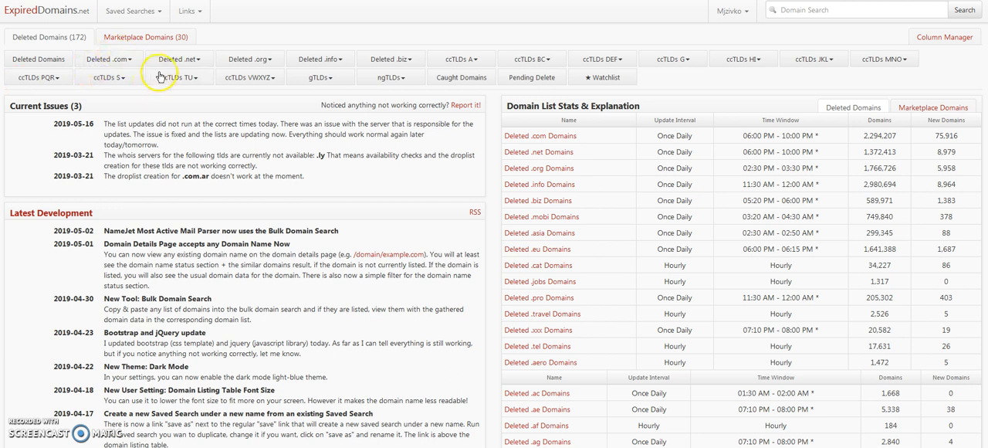
{"action": "mouse_move", "coordinate": [194, 92]}
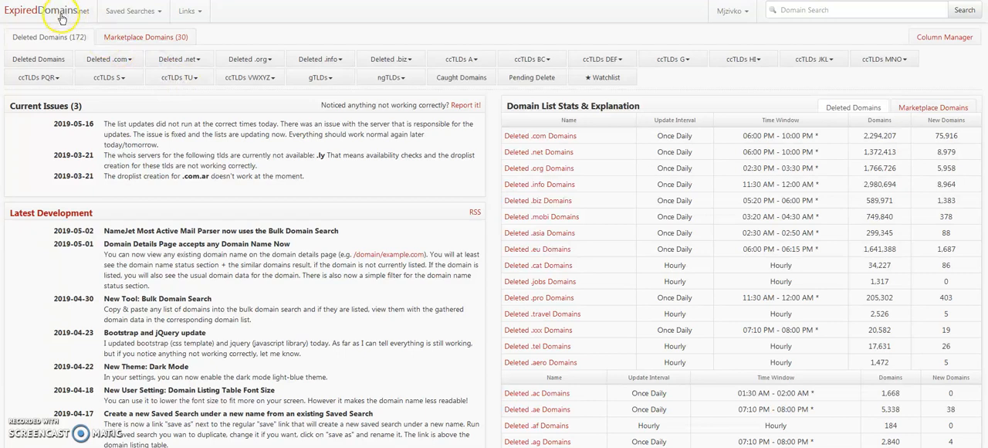
Filter the Deleted Domains list to names containing 'contractor'.
{"action": "left_click", "coordinate": [38, 58]}
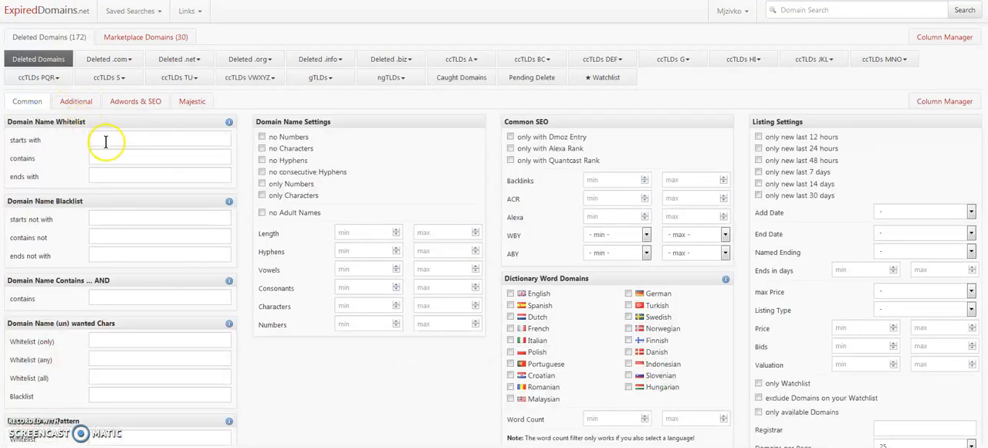
{"action": "type", "text": "d"}
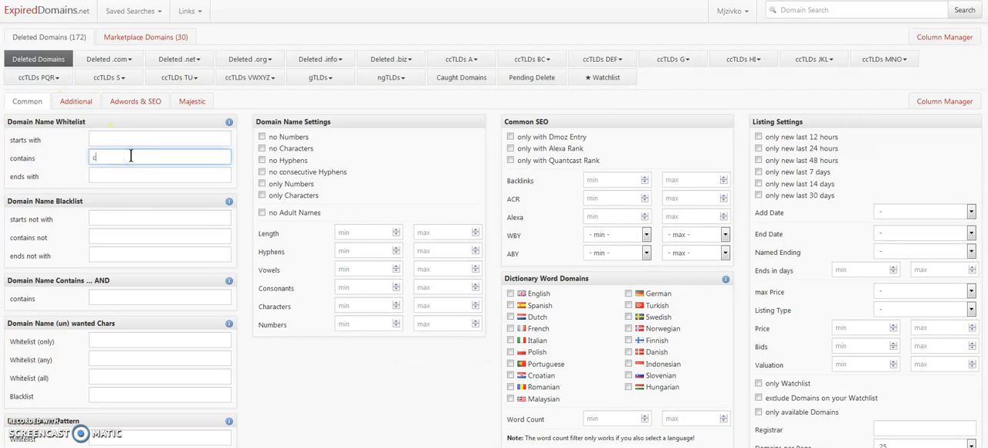
{"action": "type", "text": "contractor"}
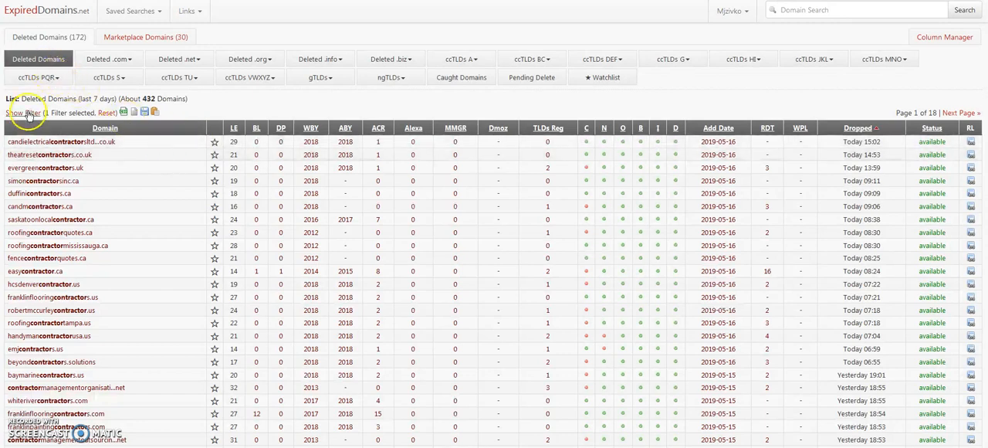
Review the Majestic and Common filter options and scroll through the contractor domain list.
{"action": "left_click", "coordinate": [21, 112]}
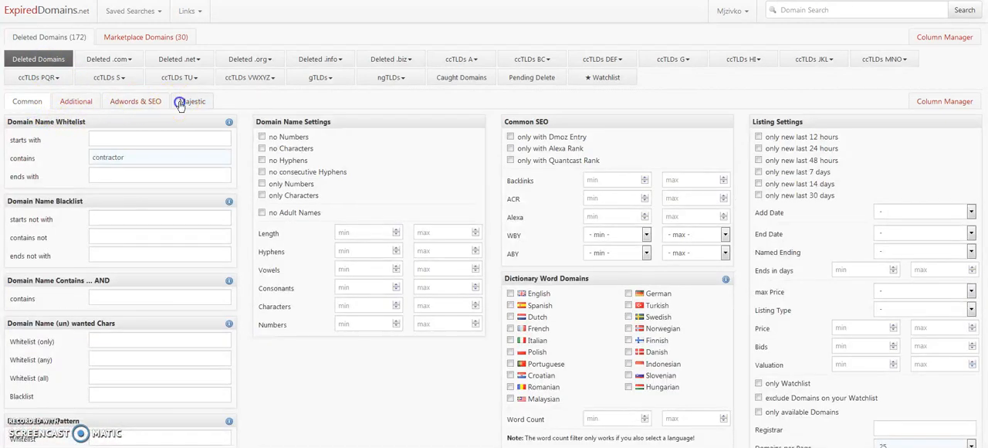
{"action": "left_click", "coordinate": [192, 101]}
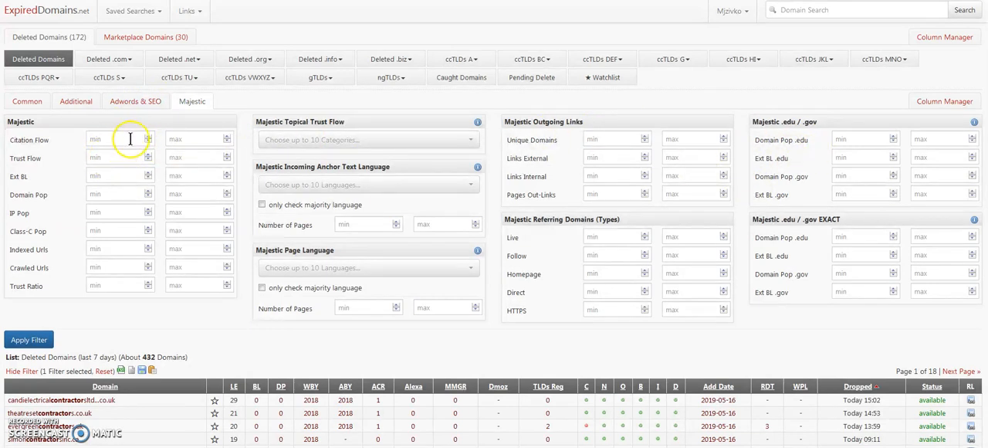
{"action": "mouse_move", "coordinate": [76, 101]}
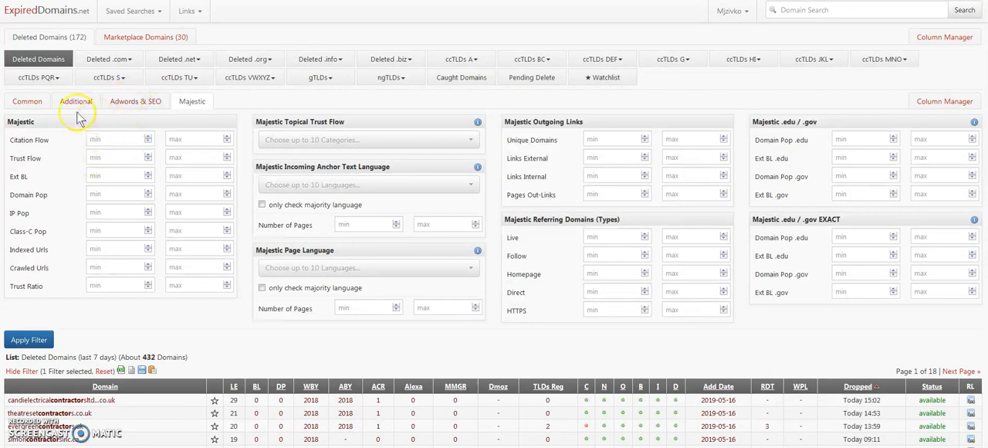
{"action": "left_click", "coordinate": [28, 101]}
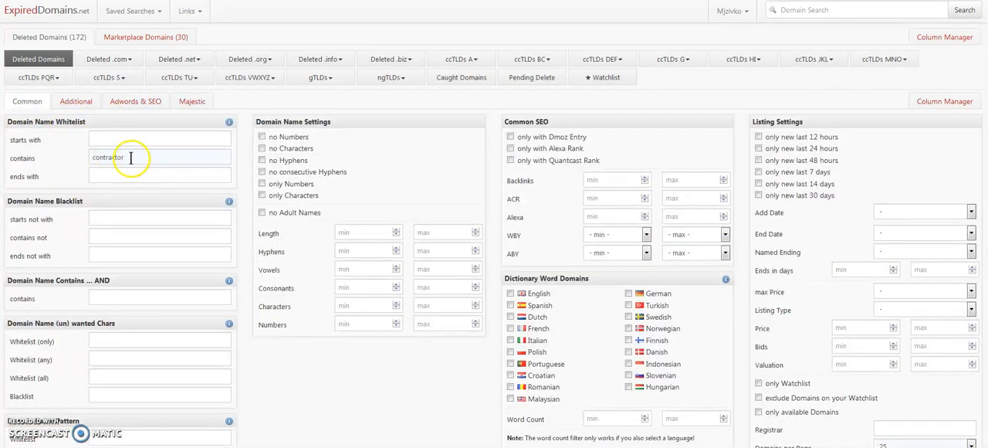
{"action": "mouse_move", "coordinate": [109, 259]}
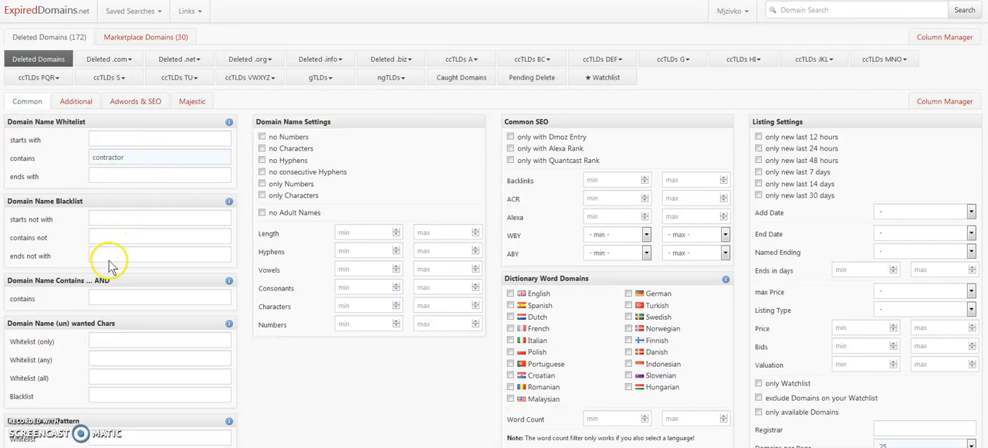
{"action": "scroll", "scroll_direction": "down", "scroll_amount": 3}
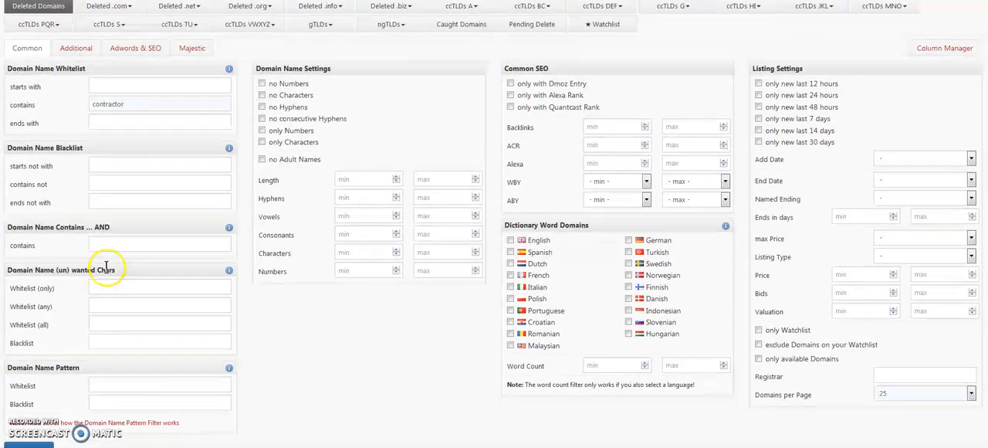
{"action": "scroll", "scroll_direction": "down", "scroll_amount": 3}
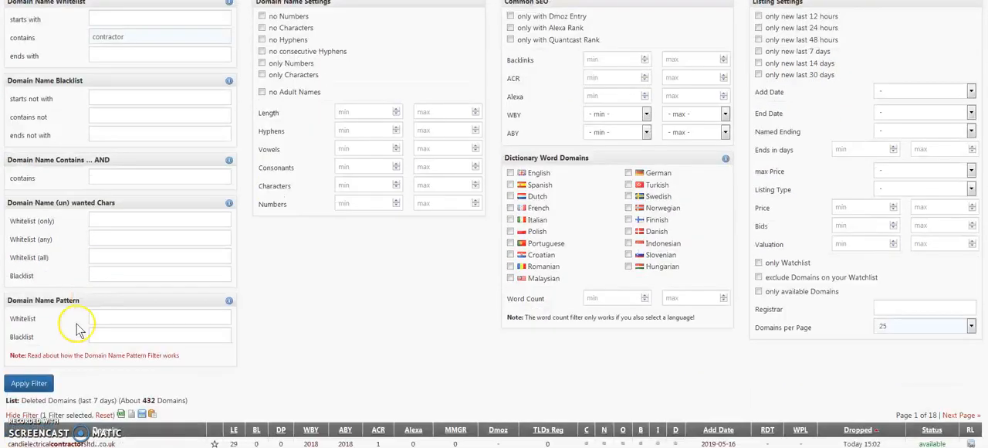
{"action": "scroll", "scroll_direction": "down", "scroll_amount": 3}
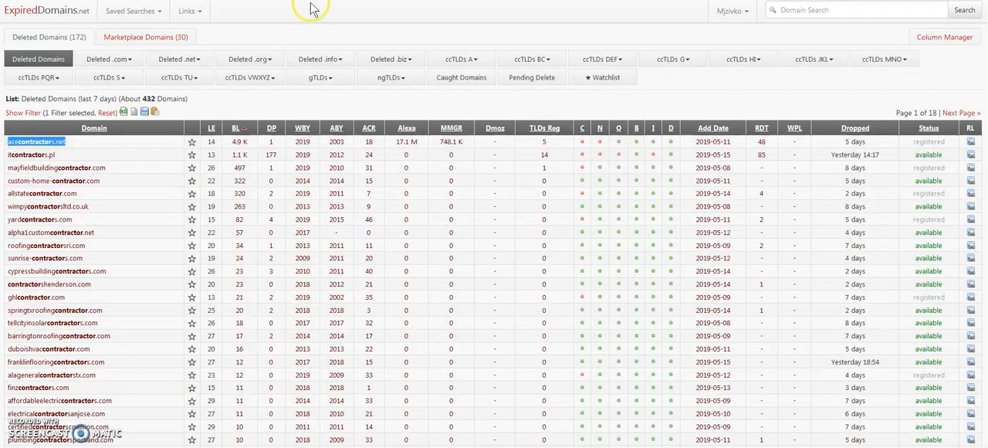
{"action": "mouse_move", "coordinate": [240, 10]}
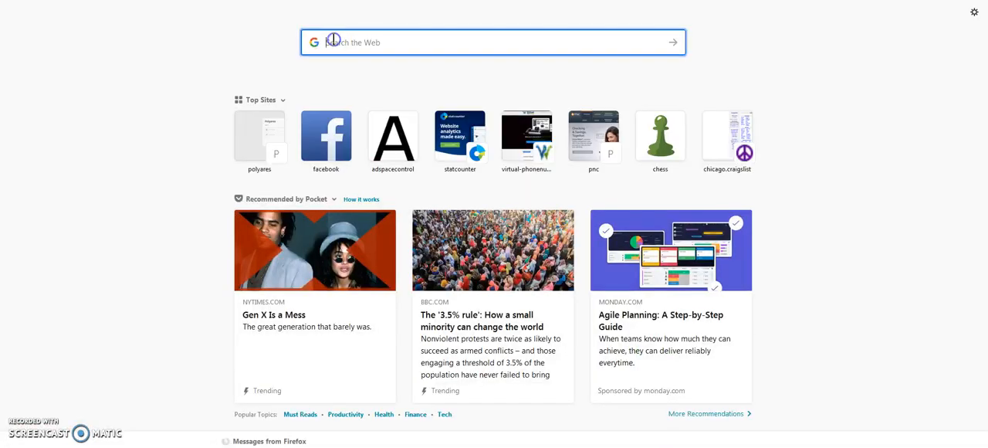
Search Google for "acecontractors.net" and review both results pages.
{"action": "type", "text": "\"acecontractors.net\""}
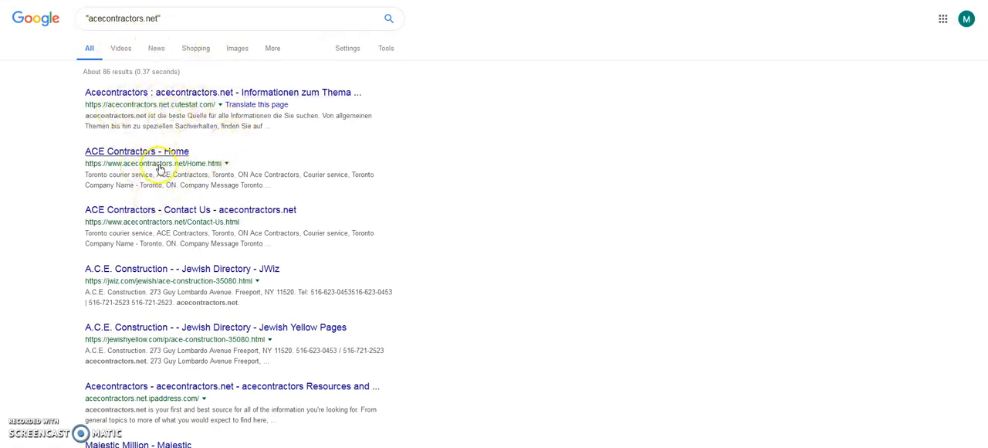
{"action": "scroll", "scroll_direction": "down", "scroll_amount": 3}
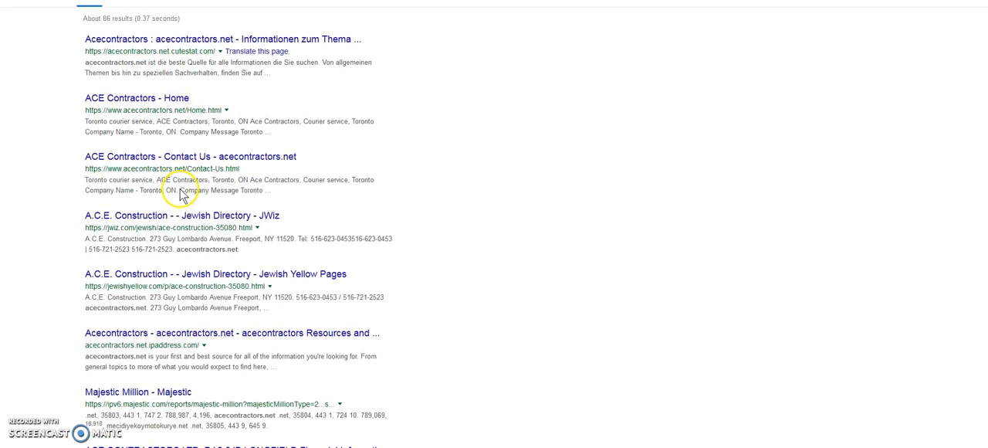
{"action": "scroll", "scroll_direction": "down", "scroll_amount": 3}
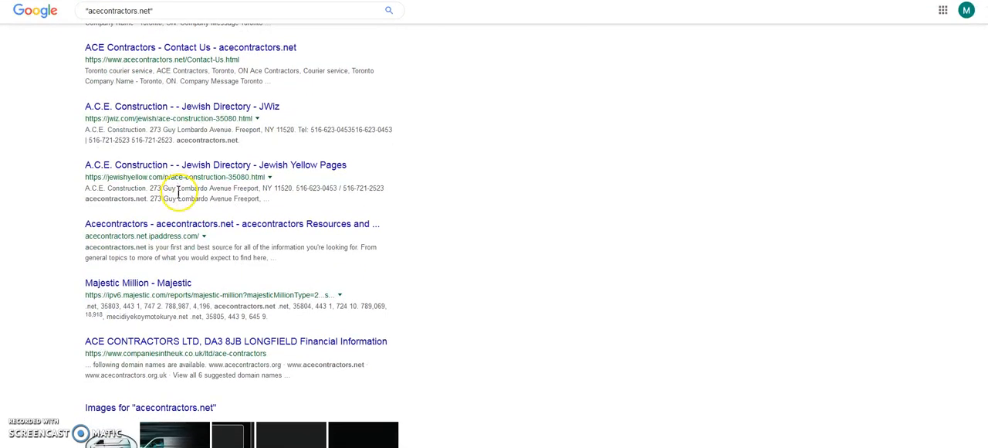
{"action": "scroll", "scroll_direction": "down", "scroll_amount": 3}
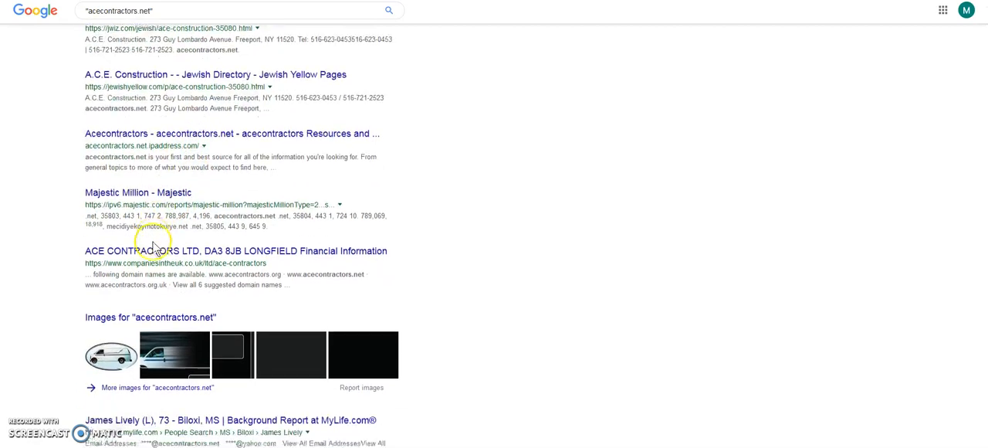
{"action": "scroll", "scroll_direction": "down", "scroll_amount": 3}
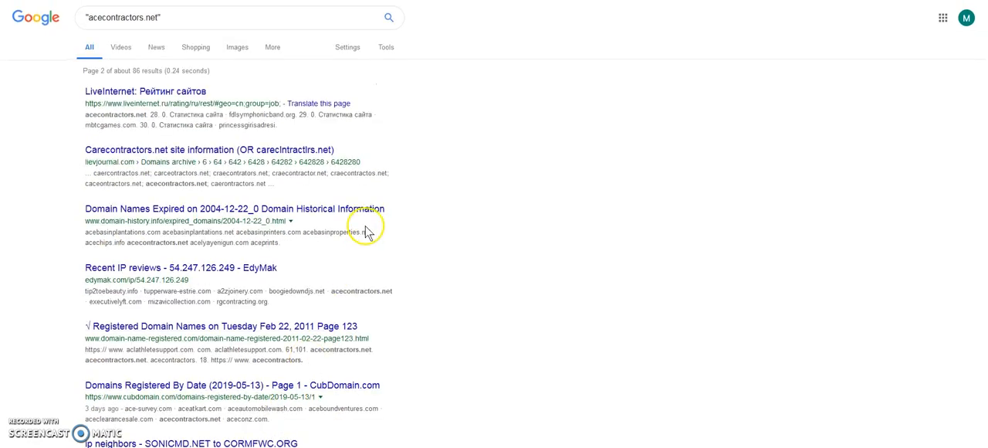
{"action": "scroll", "scroll_direction": "down", "scroll_amount": 3}
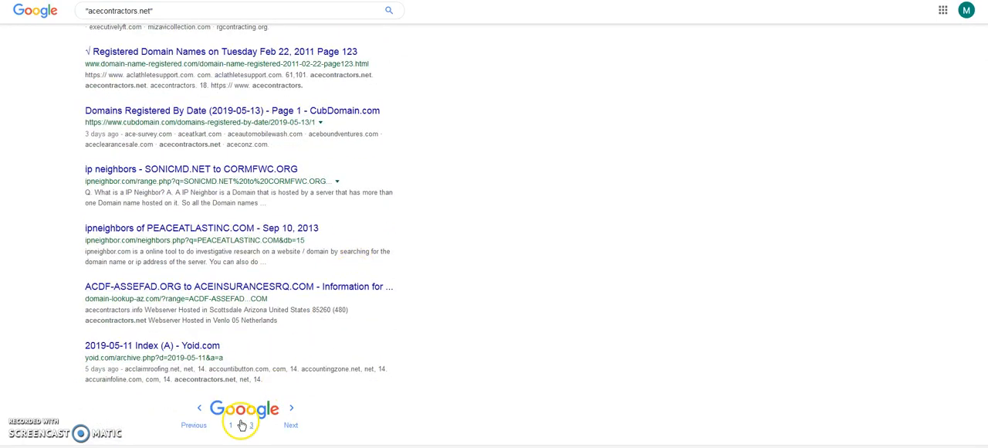
{"action": "left_click", "coordinate": [229, 425]}
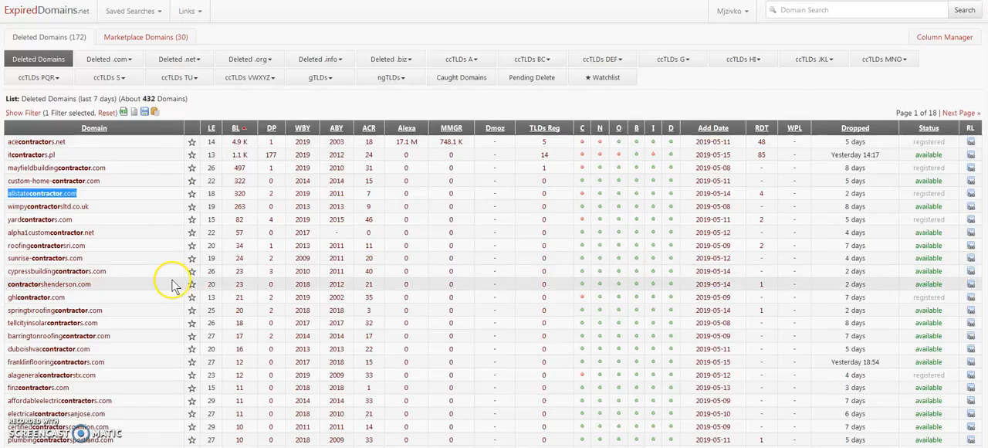
{"action": "mouse_move", "coordinate": [104, 241]}
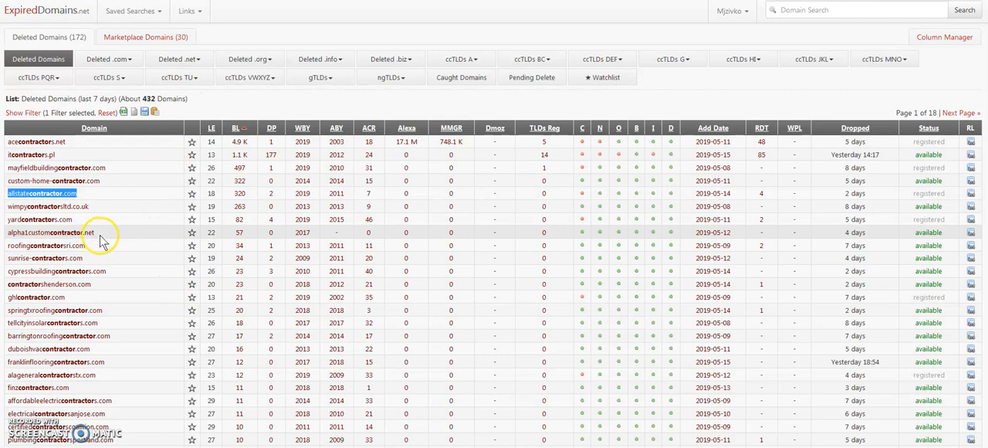
Pick allstatecontractor.com as the next contractor domain to check.
{"action": "left_click", "coordinate": [52, 231]}
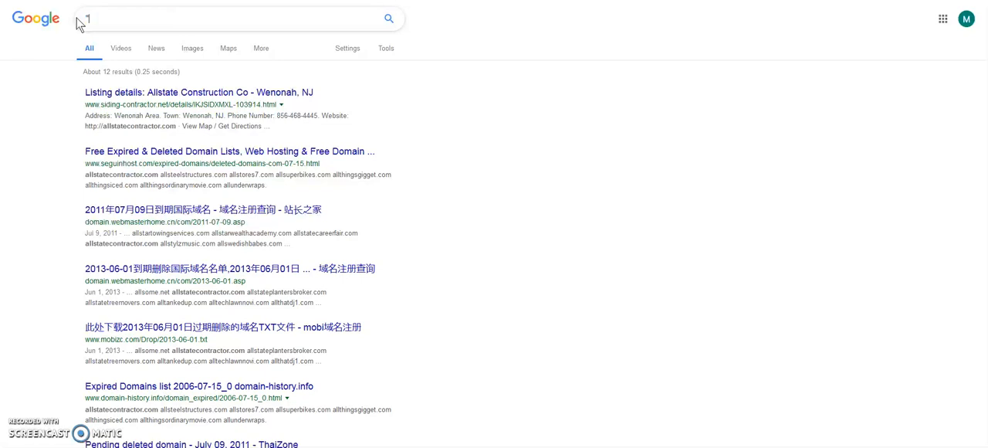
Search Google for "alpha1customcontractor.net" and review the Williamstown, NJ business results.
{"action": "type", "text": "\"alpha1customcontractor.net\""}
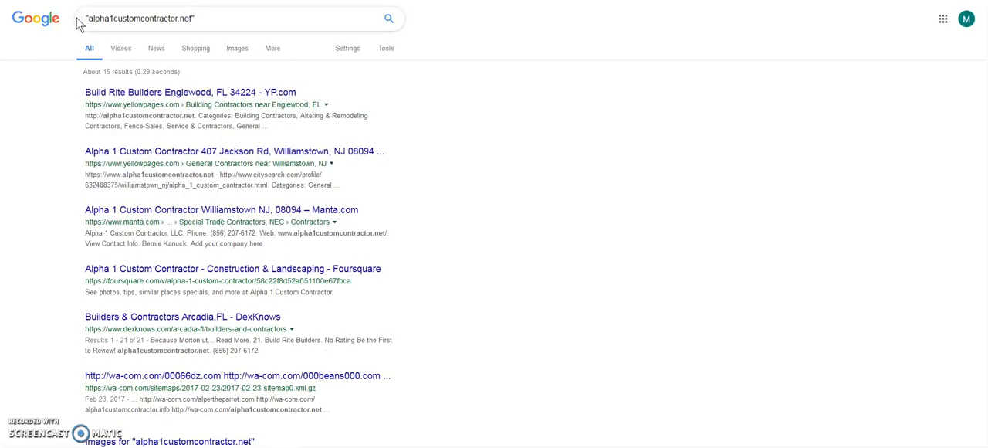
{"action": "mouse_move", "coordinate": [114, 119]}
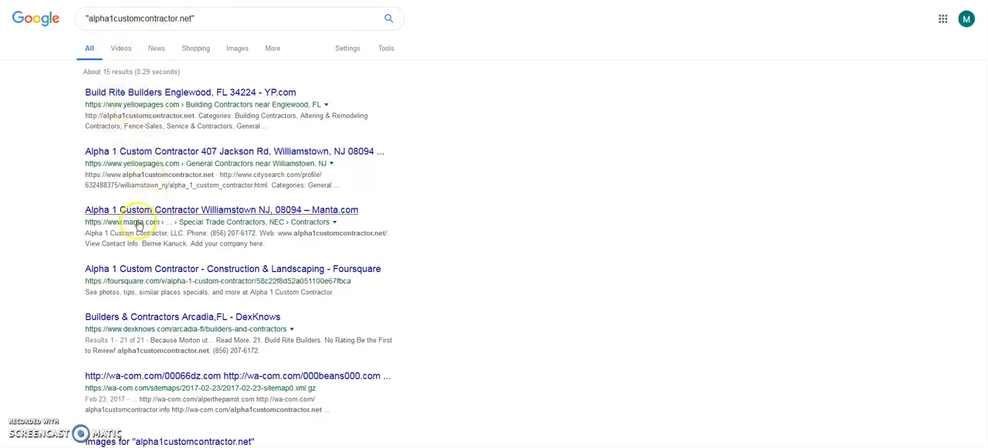
{"action": "scroll", "scroll_direction": "down", "scroll_amount": 3}
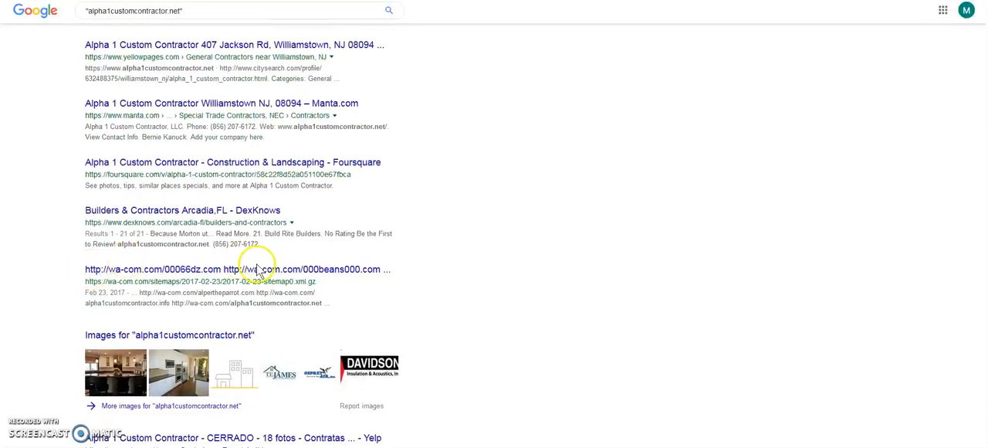
{"action": "scroll", "scroll_direction": "down", "scroll_amount": 3}
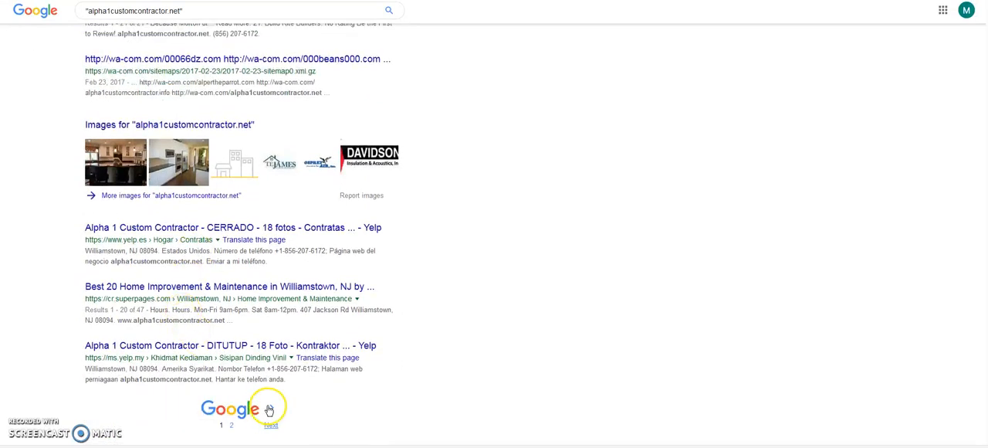
{"action": "left_click", "coordinate": [271, 425]}
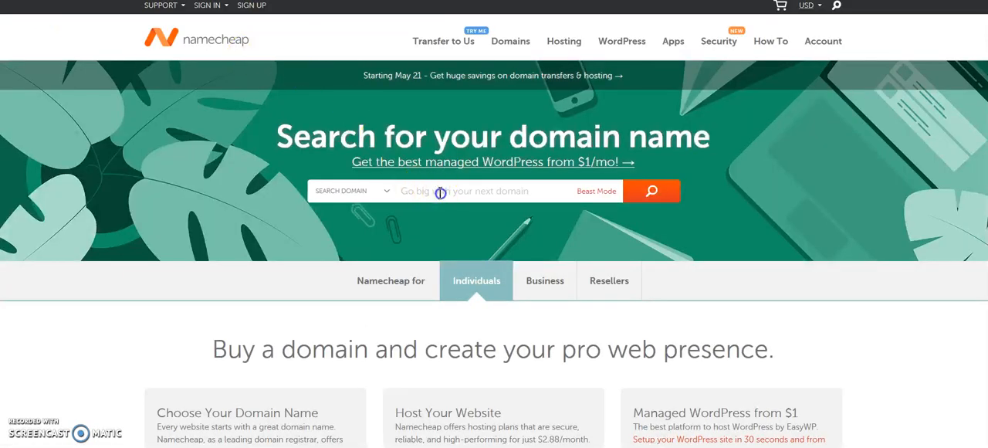
Search Namecheap for alpha1customcontractor.net to check its availability.
{"action": "type", "text": "alpha1customcontractor.net"}
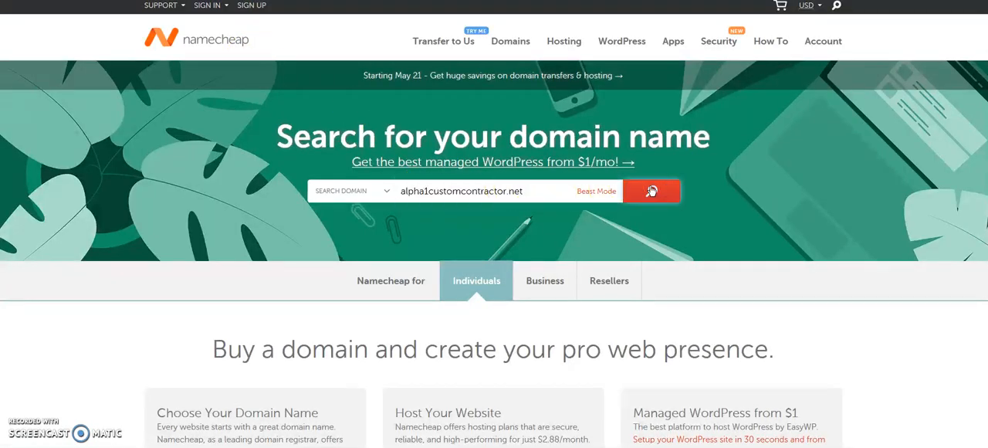
{"action": "left_click", "coordinate": [650, 190]}
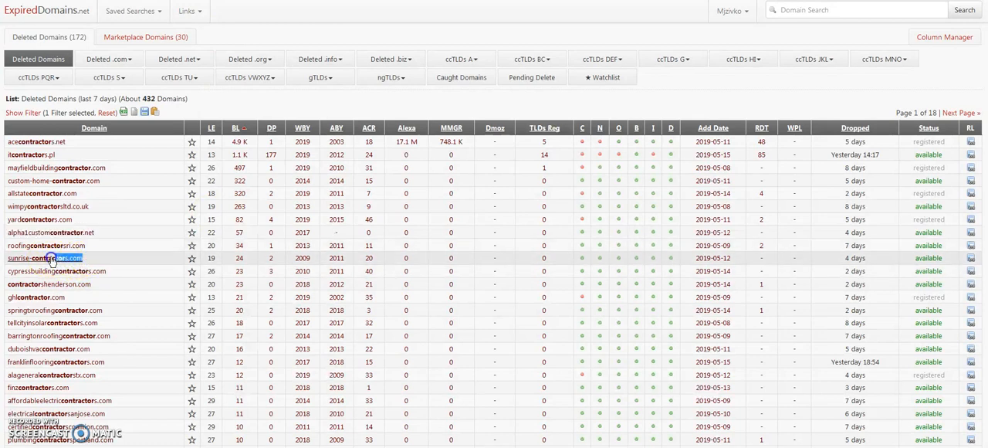
Select sunrise-contractors.com in the deleted-domains list.
{"action": "double_click", "coordinate": [42, 258]}
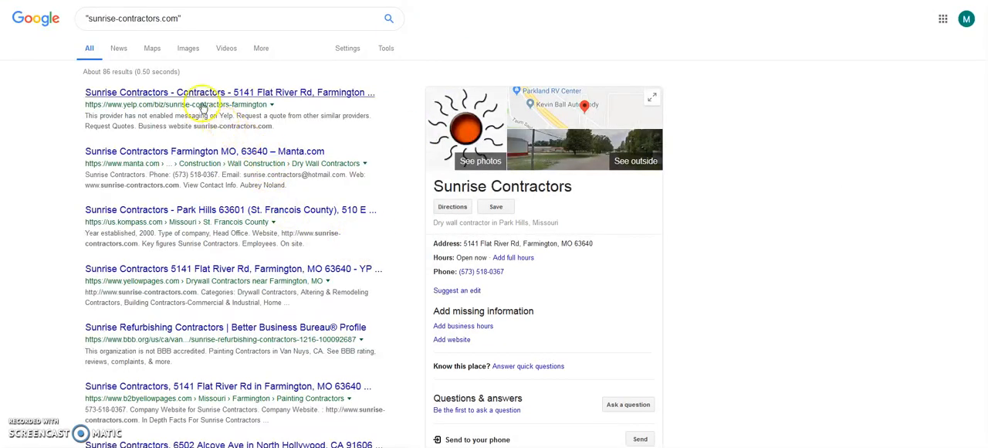
{"action": "mouse_move", "coordinate": [243, 219]}
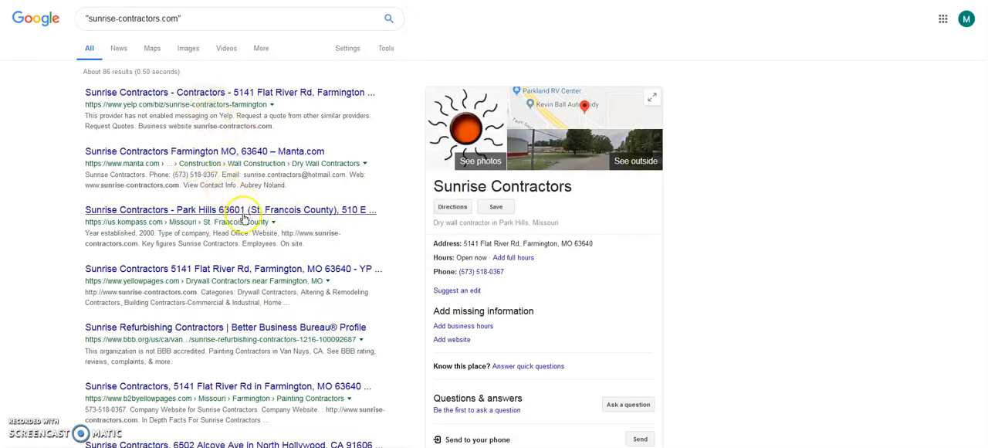
Open the Better Business Bureau result for Sunrise Refurbishing Contractors.
{"action": "scroll", "scroll_direction": "down", "scroll_amount": 3}
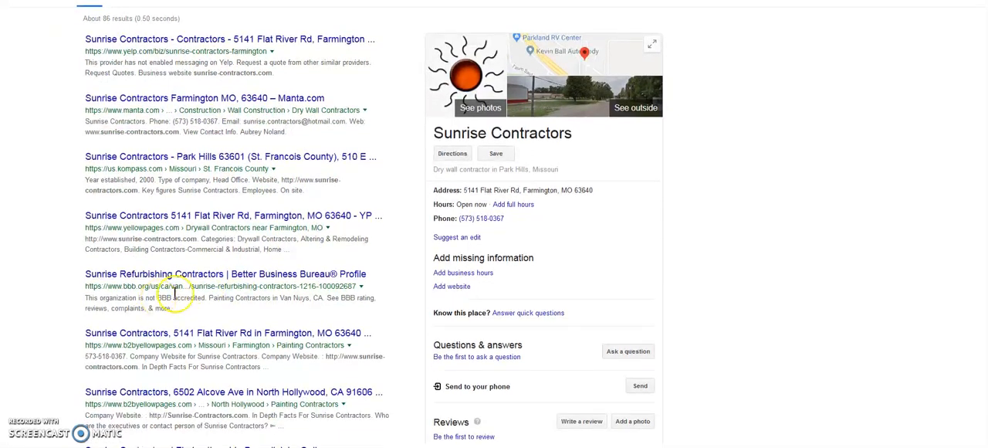
{"action": "scroll", "scroll_direction": "down", "scroll_amount": 3}
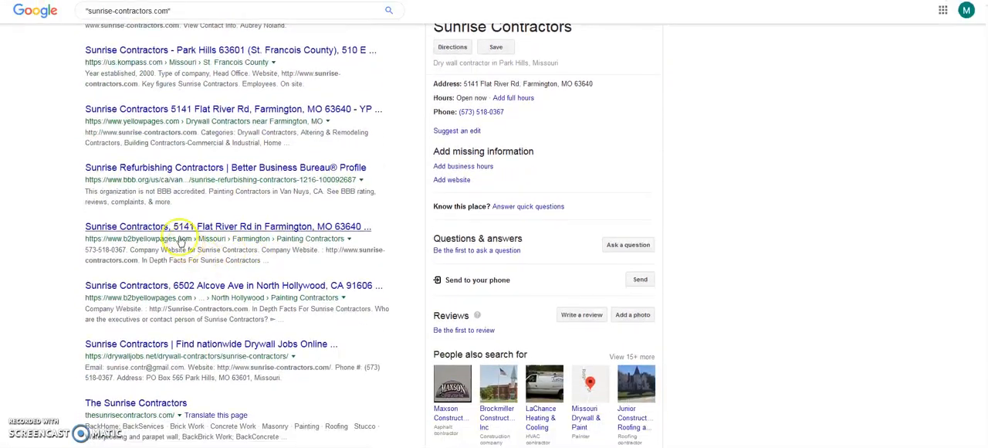
{"action": "mouse_move", "coordinate": [154, 285]}
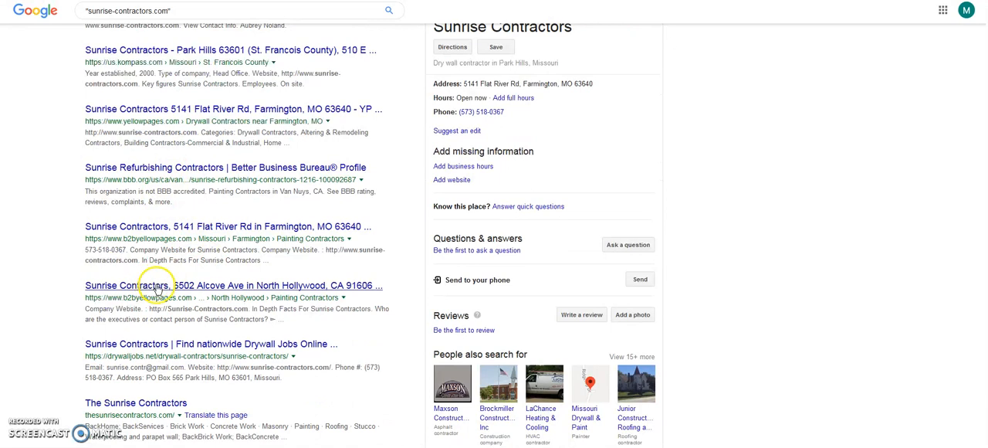
{"action": "left_click", "coordinate": [224, 168]}
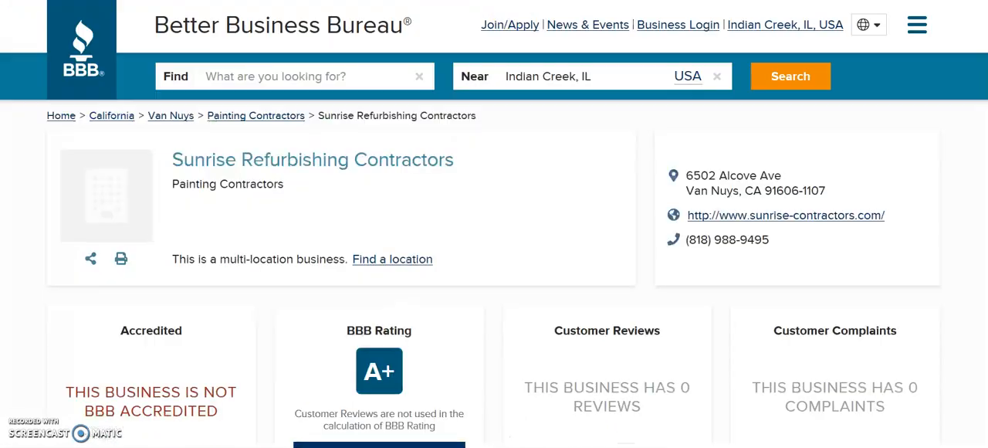
Check the BBB profile's website, A+ rating and zero complaints.
{"action": "scroll", "scroll_direction": "down", "scroll_amount": 3}
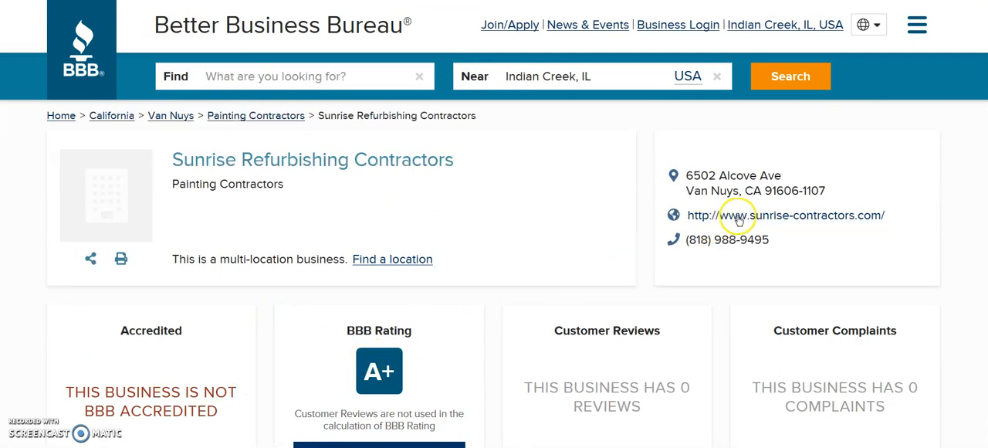
{"action": "mouse_move", "coordinate": [491, 21]}
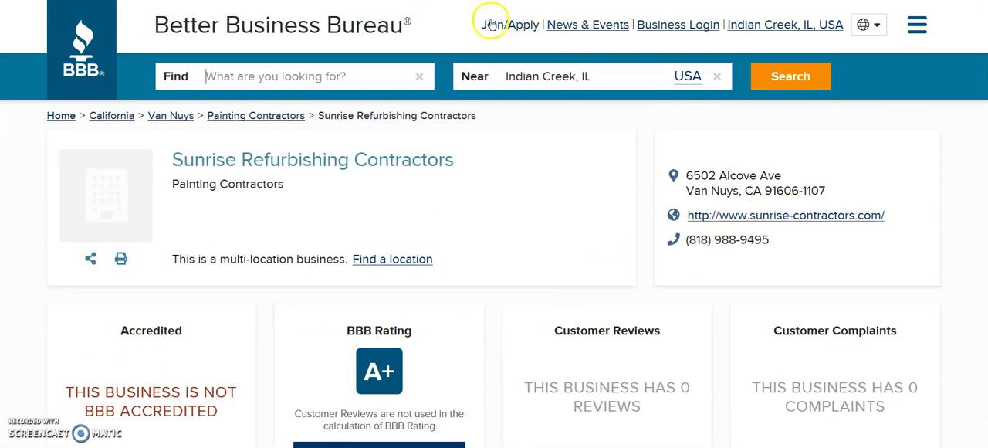
{"action": "mouse_move", "coordinate": [510, 25]}
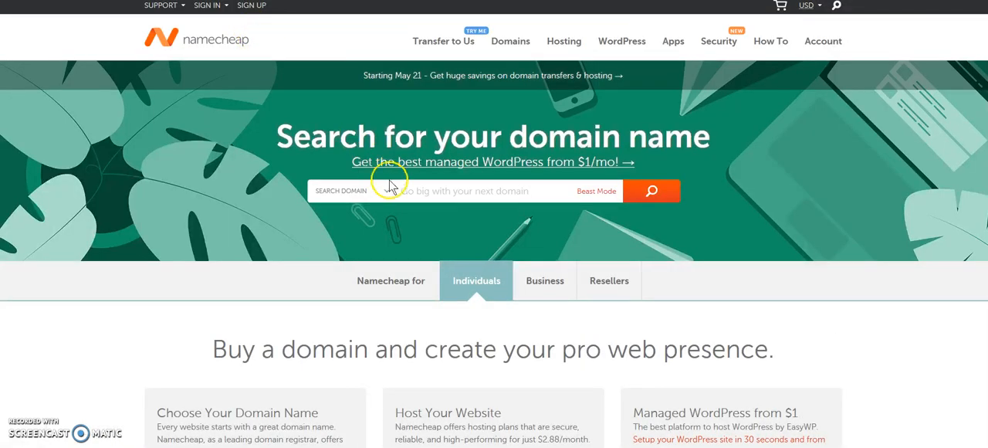
Search Namecheap for sunrise-contractors.com, showing it available at $8.88/yr.
{"action": "type", "text": "sunrise-contractors.com"}
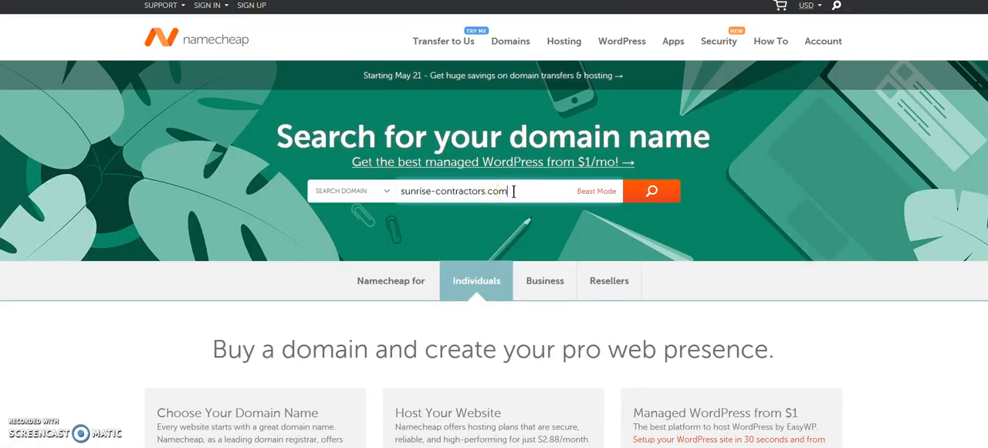
{"action": "left_click", "coordinate": [651, 190]}
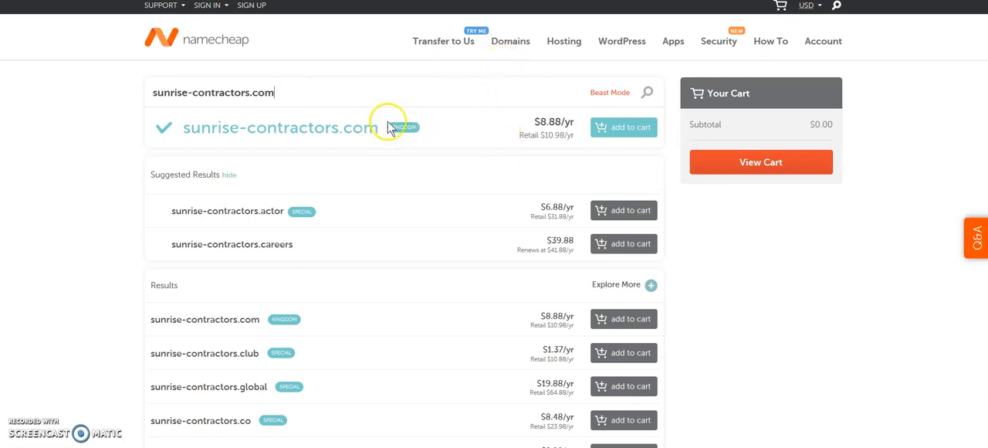
Open the Namecheap sign-in dropdown above the sunrise-contractors.com availability results.
{"action": "left_click", "coordinate": [207, 6]}
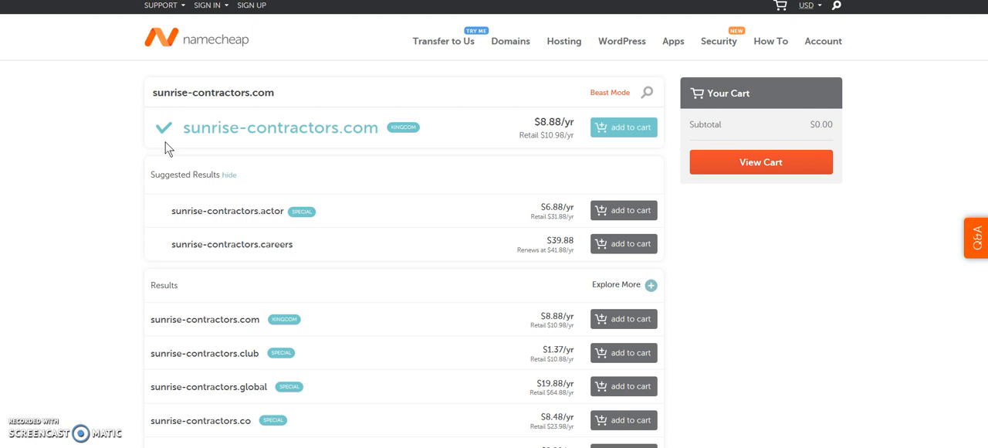
{"action": "mouse_move", "coordinate": [204, 45]}
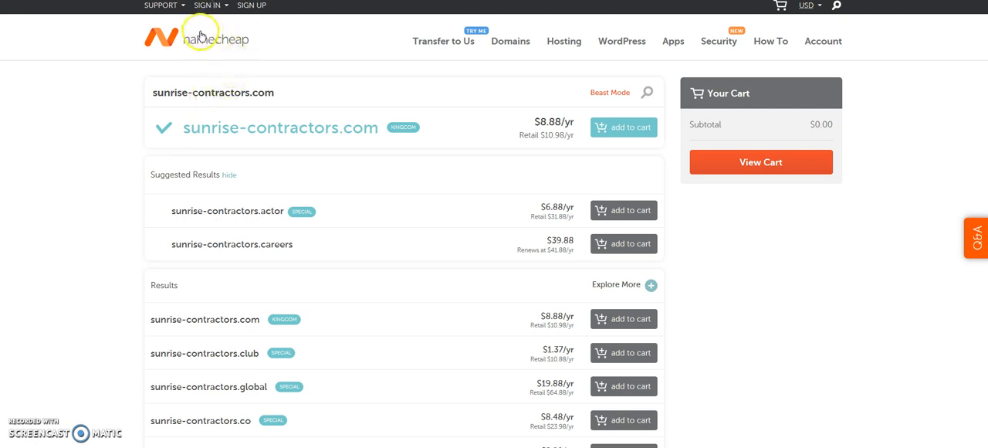
{"action": "left_click", "coordinate": [207, 6]}
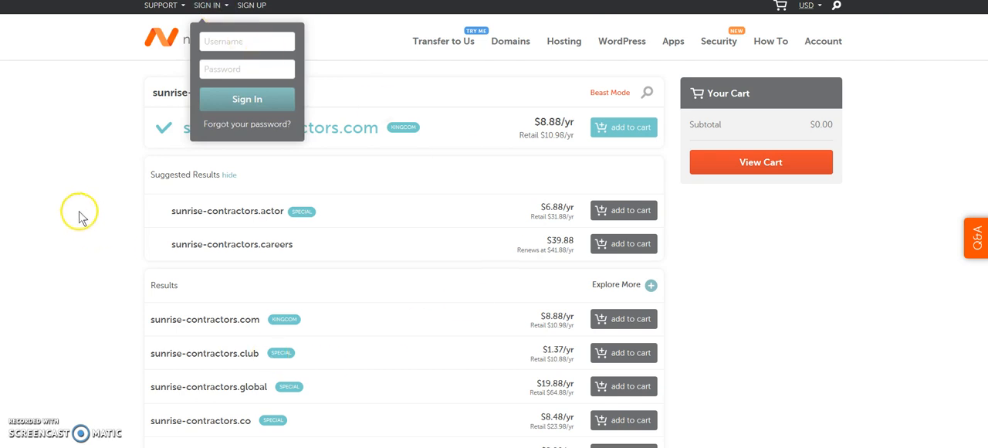